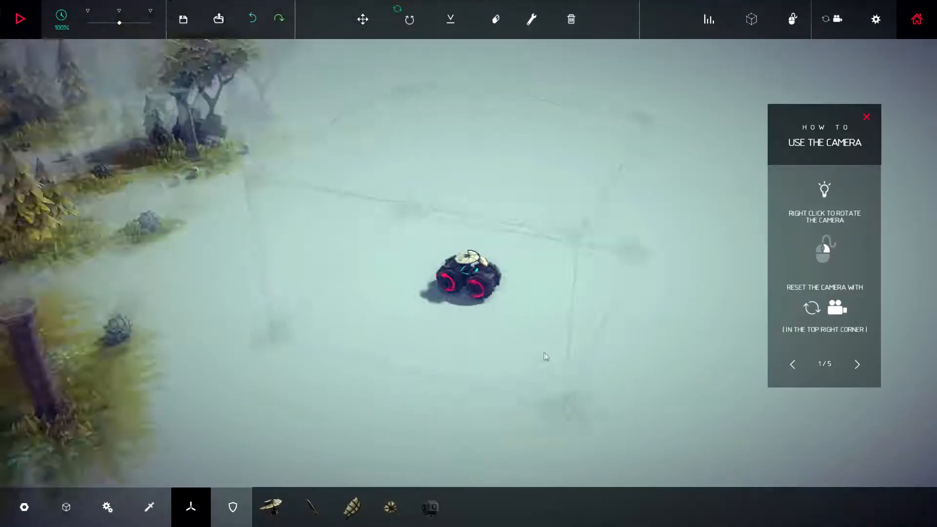
- Finish the four-wheeled cart on the starting block beside the ruined pillars
left_click(495, 19)
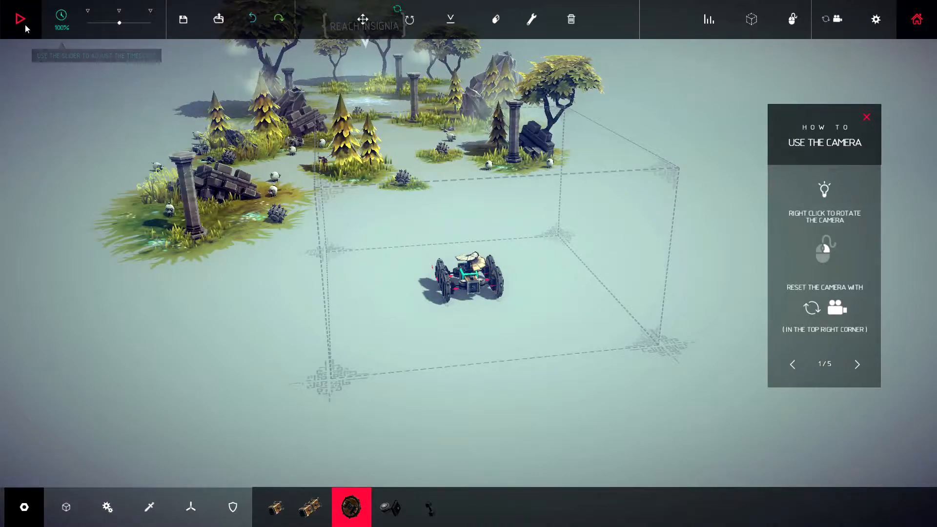
- Run the simulation, drive the cart to the insignia, and advance to the next zone
left_click(19, 19)
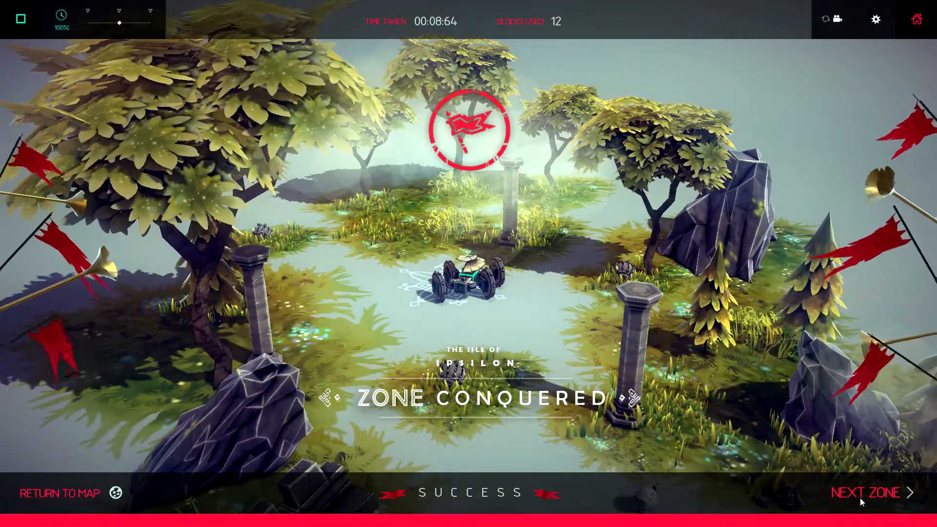
left_click(866, 493)
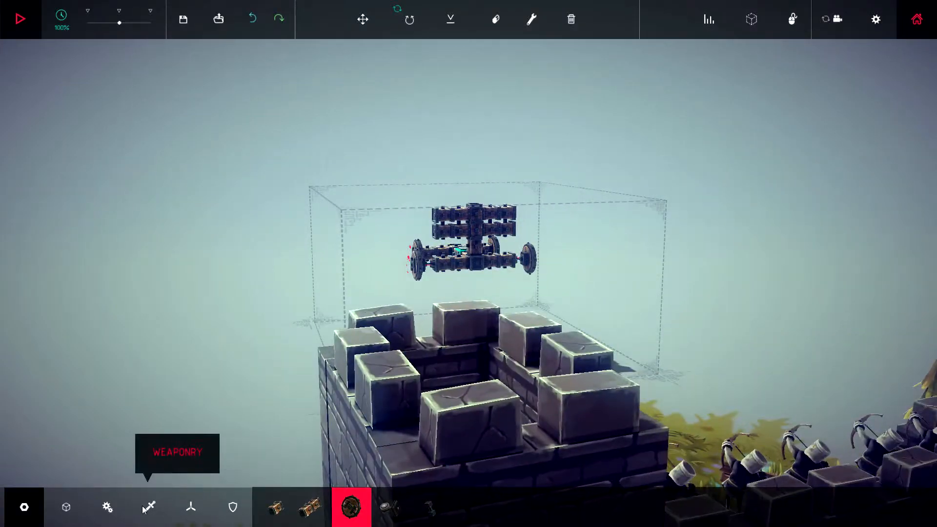
- Add stacked rows of weapon parts from the Weaponry tab onto the wheeled cart
left_click(149, 506)
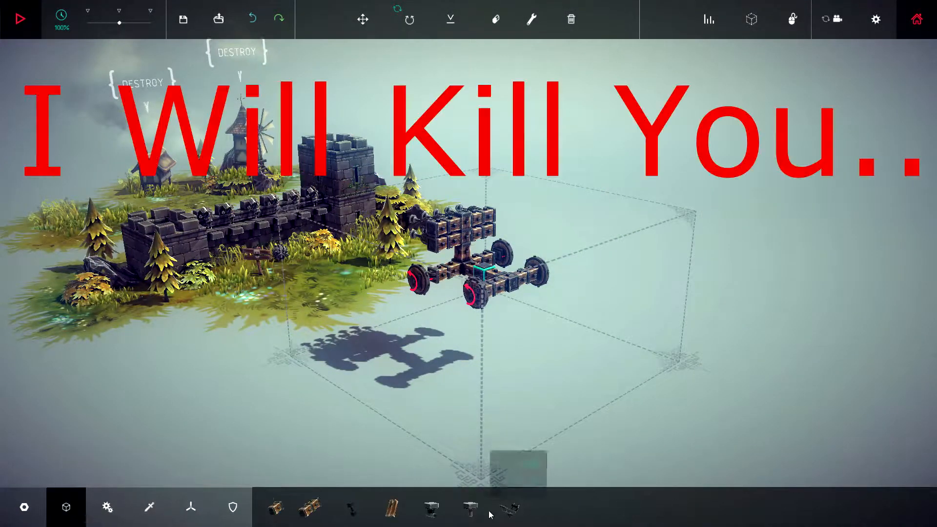
left_click(430, 507)
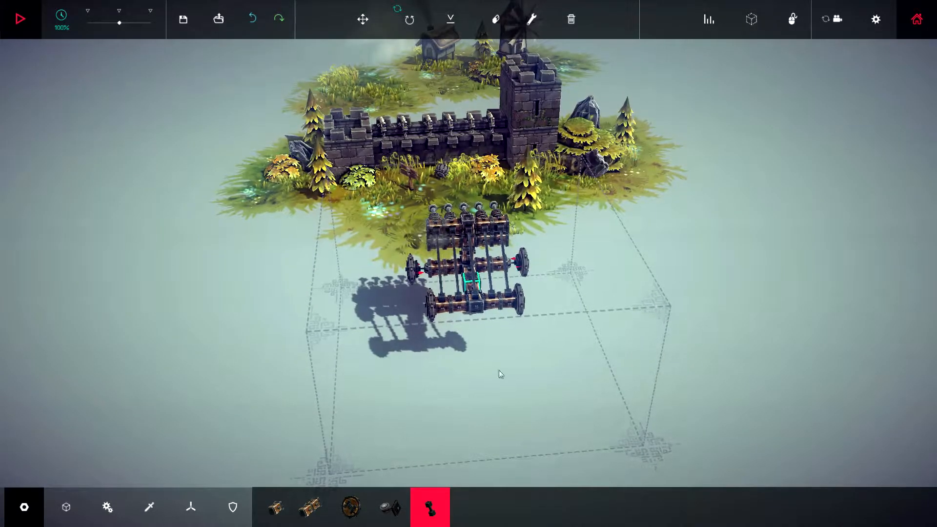
left_click(363, 19)
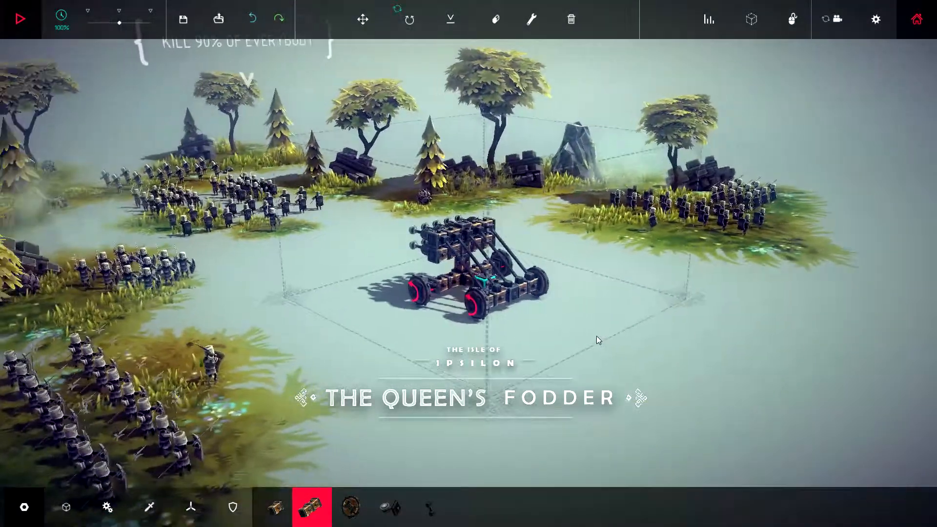
- Destroy the carried-over machine with the trash icon, confirming Destroy Machine
left_click(569, 19)
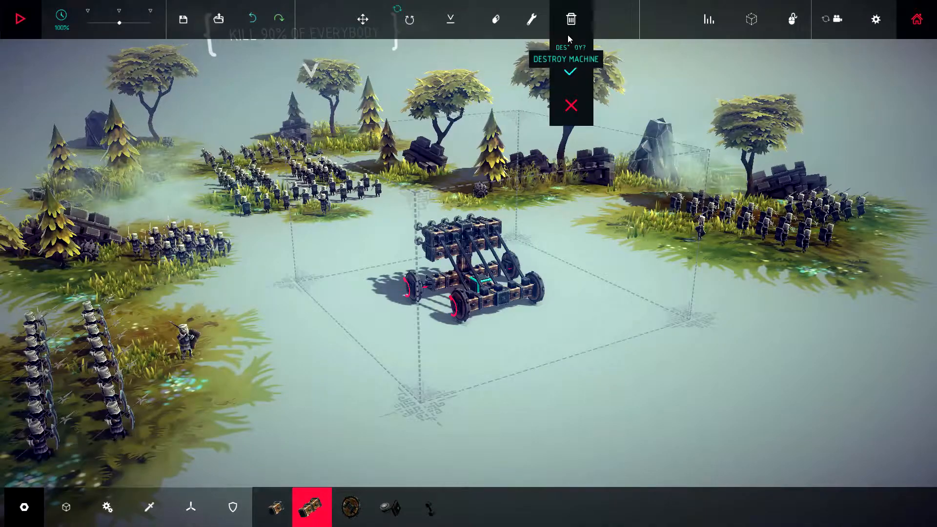
left_click(570, 71)
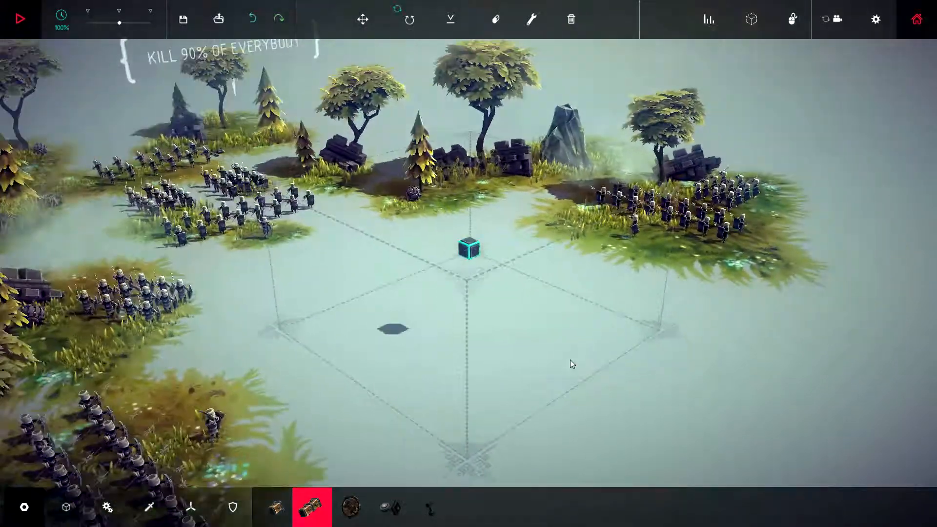